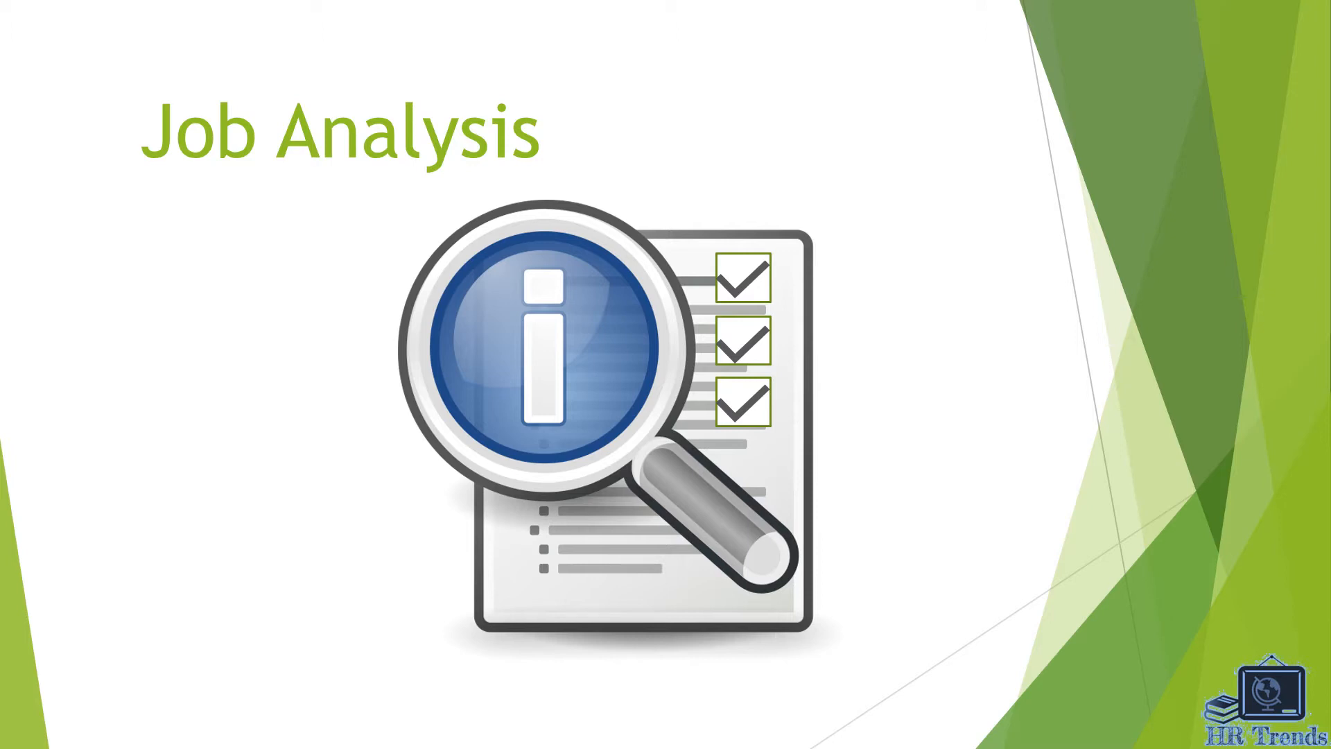
key(Right)
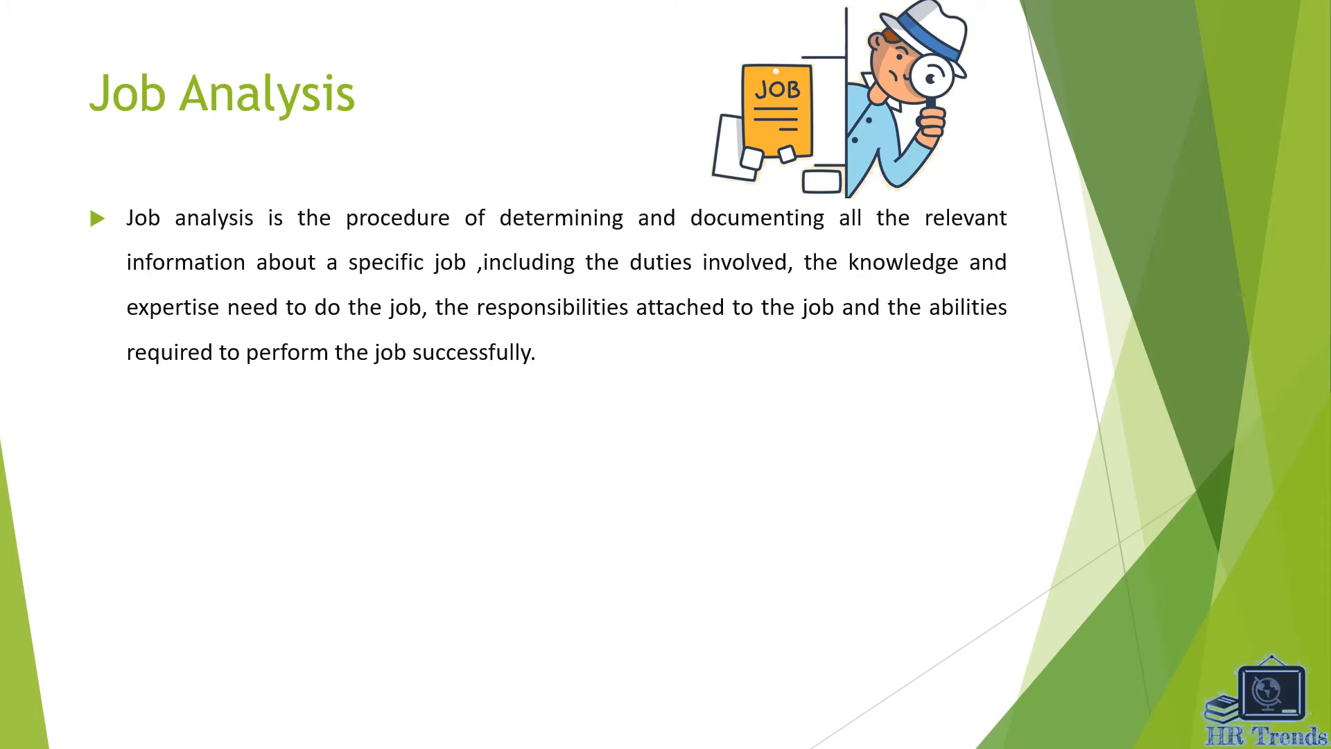